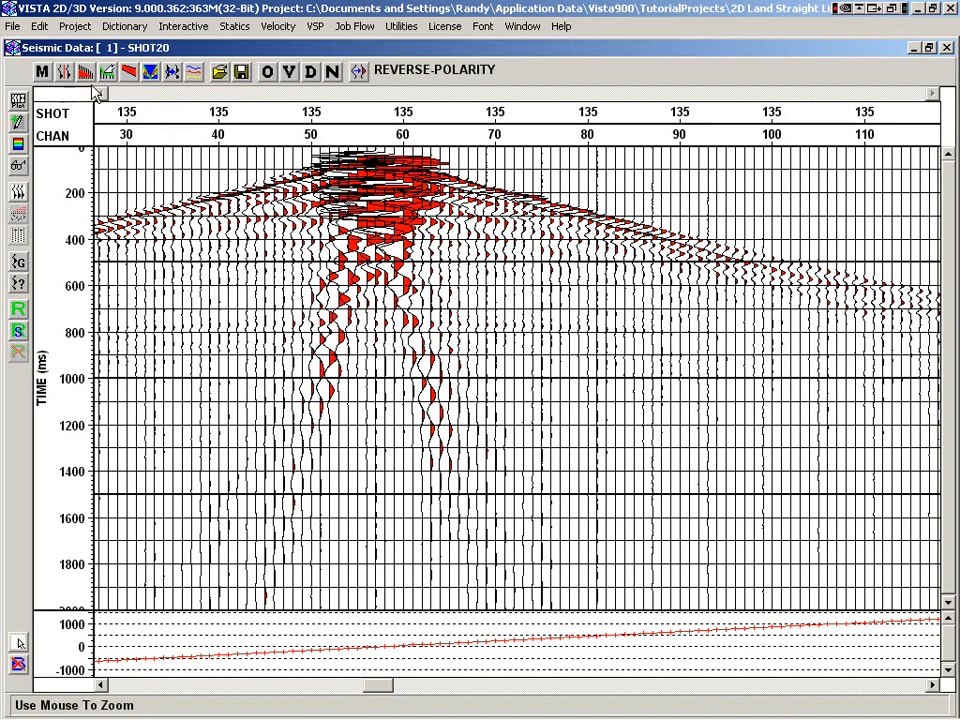
{"action": "mouse_move", "coordinate": [193, 71]}
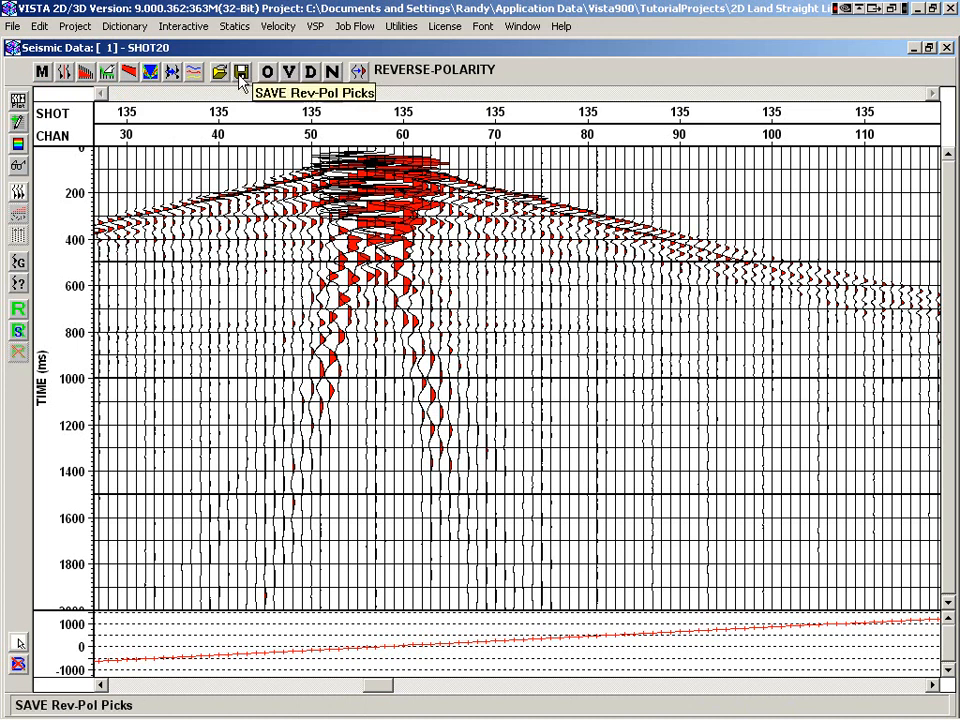
{"action": "mouse_move", "coordinate": [267, 71]}
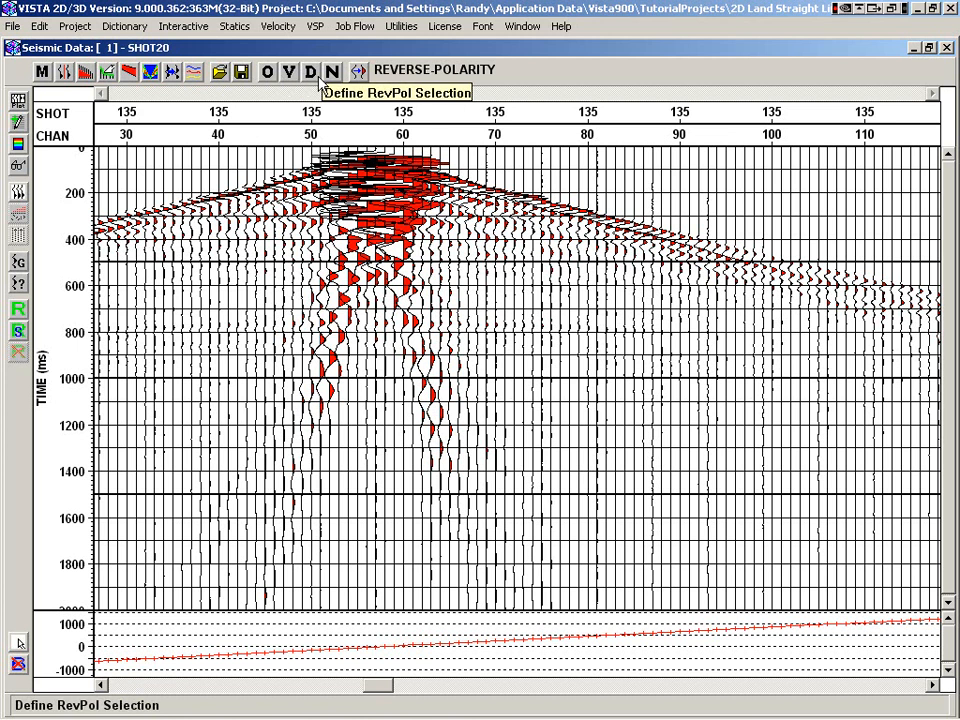
{"action": "mouse_move", "coordinate": [357, 71]}
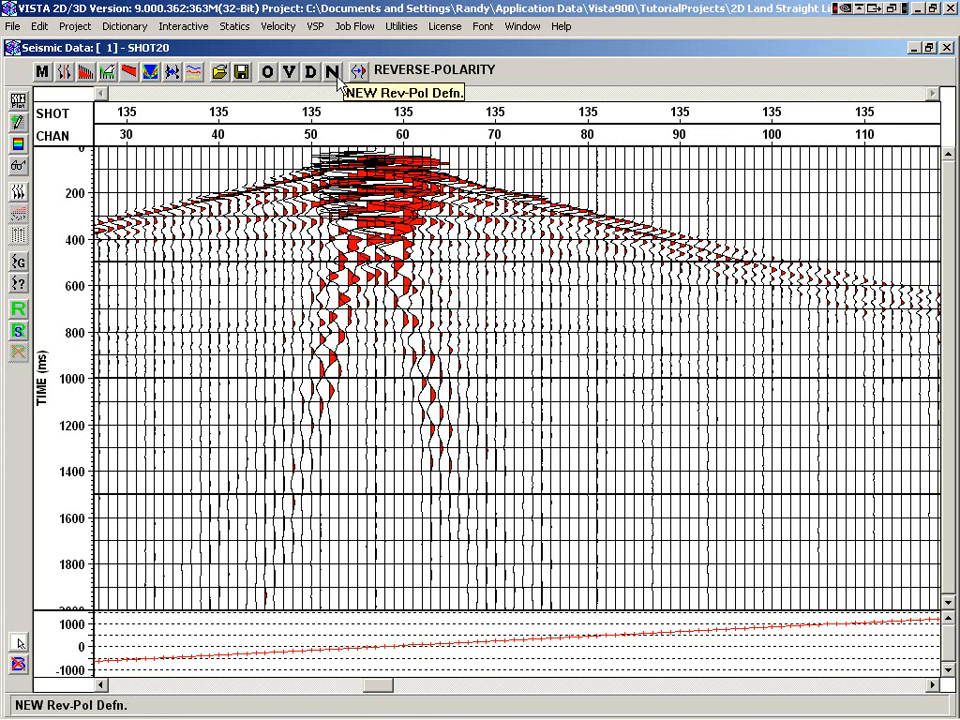
{"action": "mouse_move", "coordinate": [358, 71]}
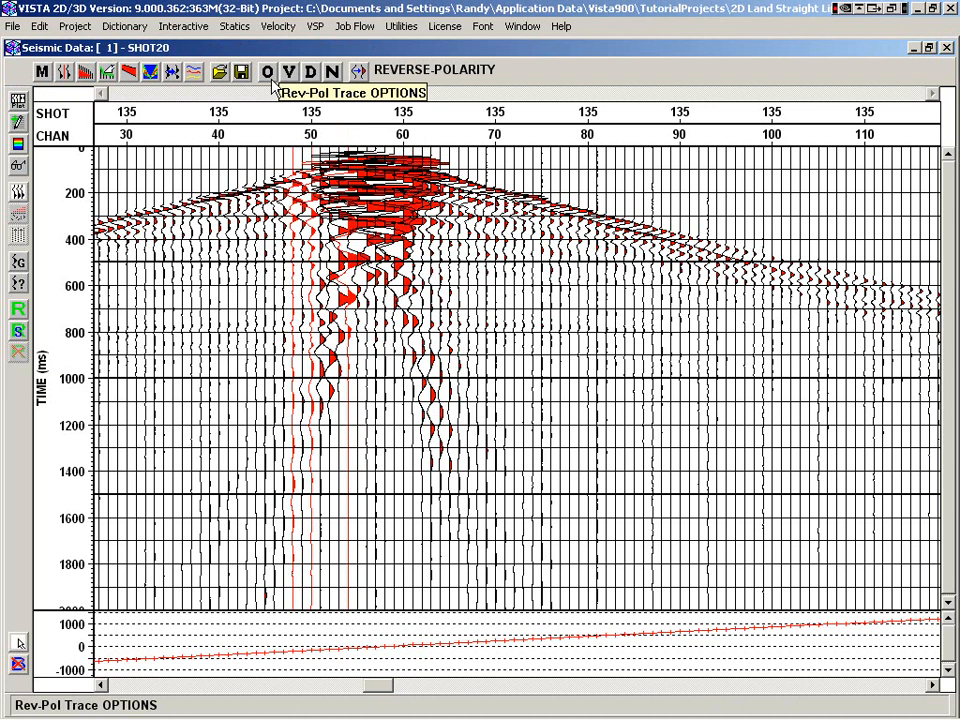
Step: Open the reverse-polarity pick options: sequential trace number, red, displayed at all times
{"action": "left_click", "coordinate": [357, 71]}
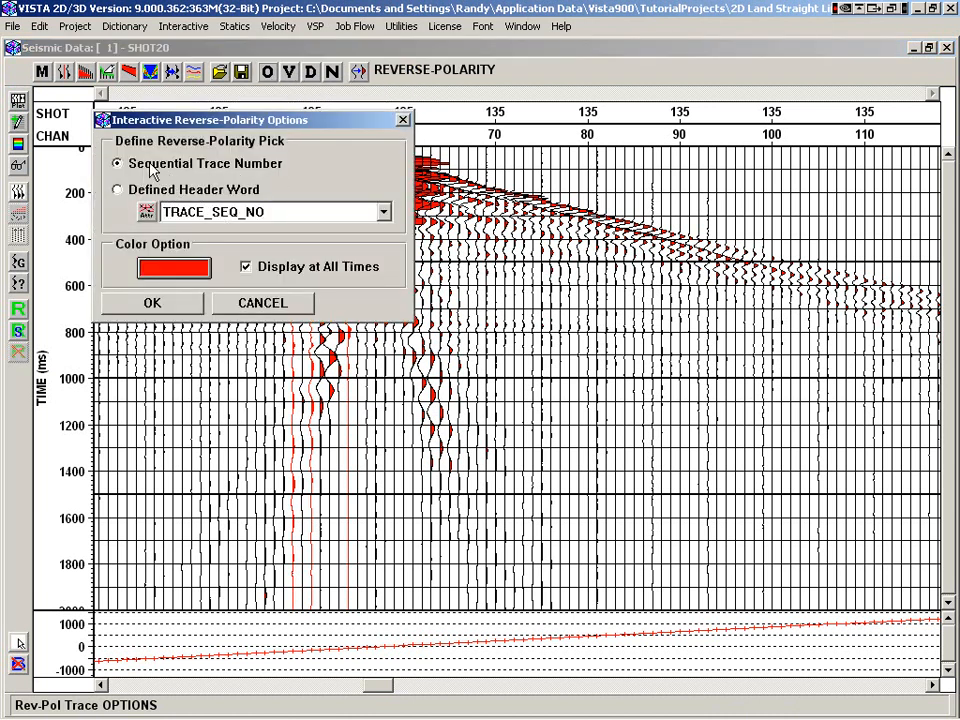
{"action": "mouse_move", "coordinate": [220, 177]}
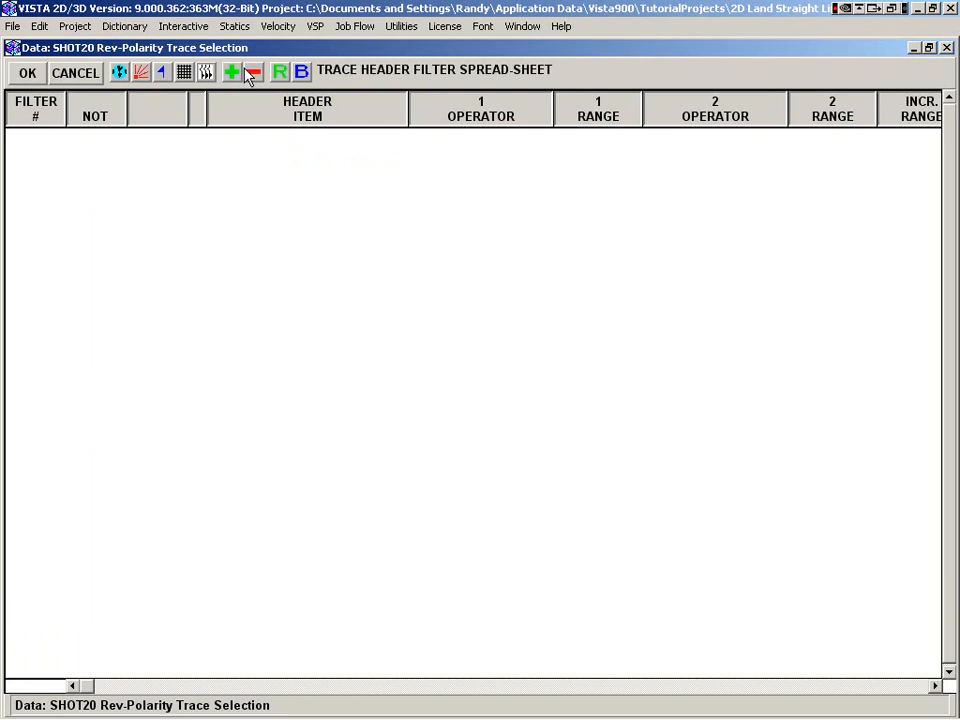
Step: Open the empty Trace Header Filter sheet for reverse-polarity trace selection
{"action": "left_click", "coordinate": [27, 72]}
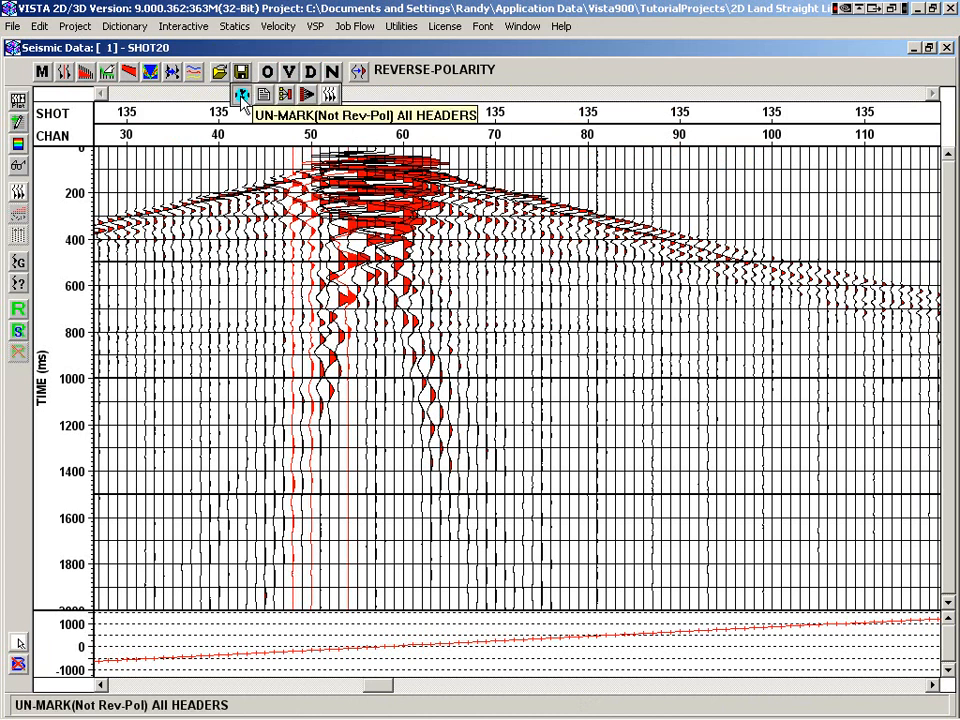
{"action": "mouse_move", "coordinate": [241, 94]}
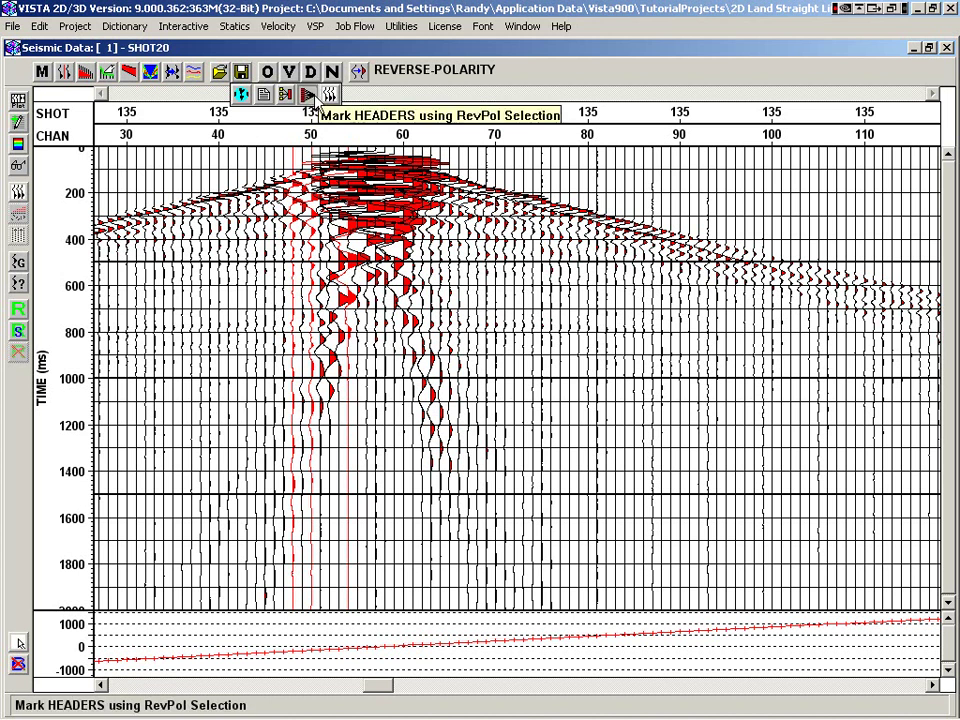
{"action": "mouse_move", "coordinate": [263, 94]}
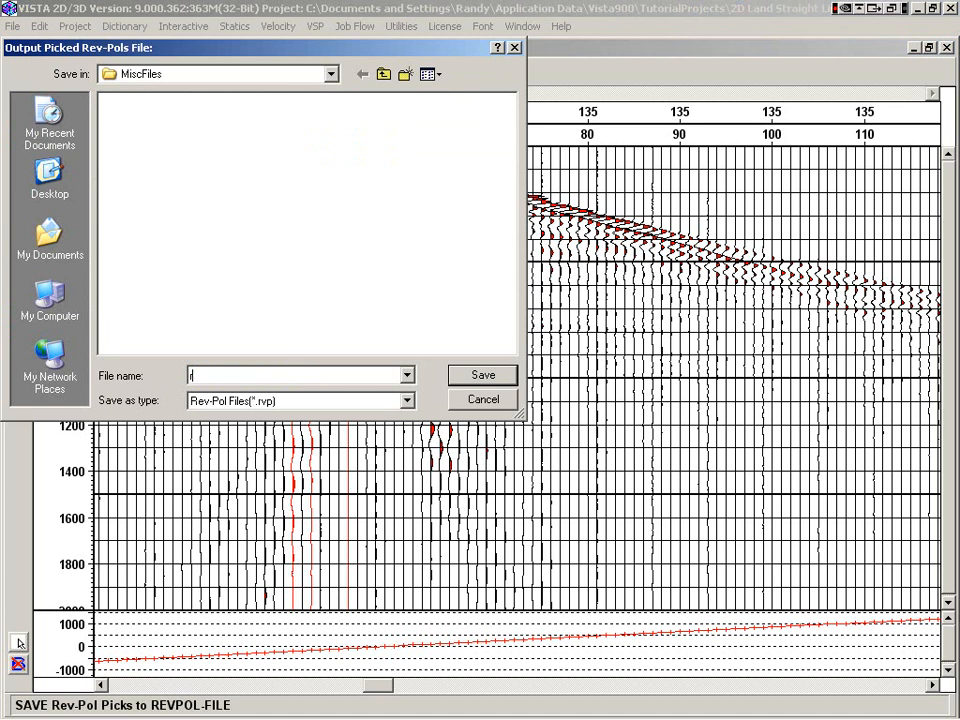
Step: Save the reverse-polarity picks as revpol.rvp in MiscFiles
{"action": "type", "text": "revpol"}
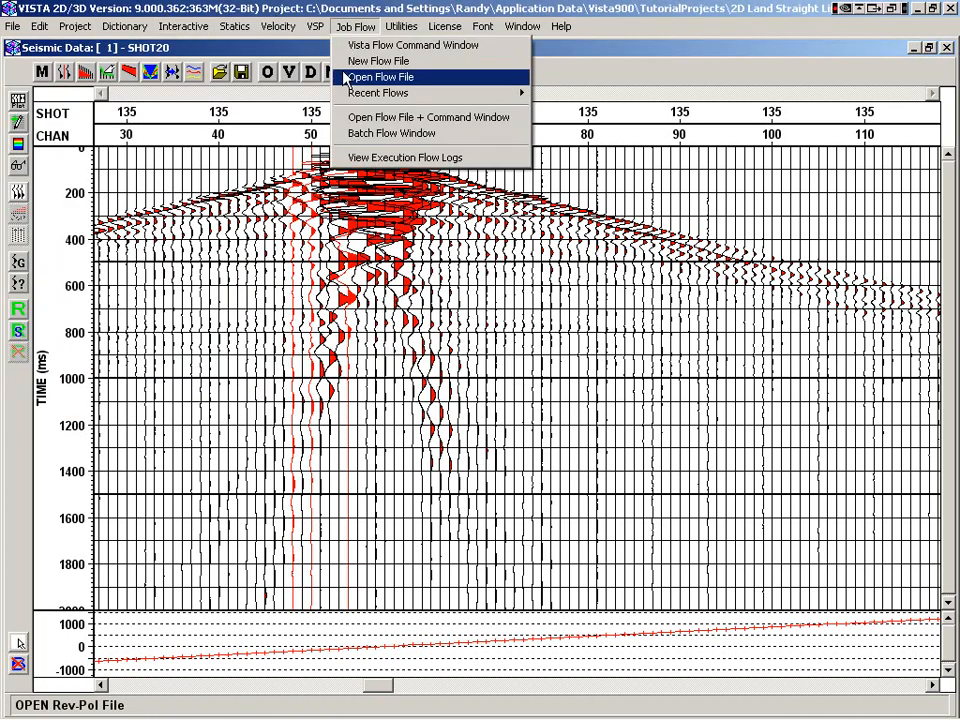
Step: Add a Reverse Polarity by Header Word flow command reading revpol.rvp, then hide the flow window
{"action": "left_click", "coordinate": [378, 61]}
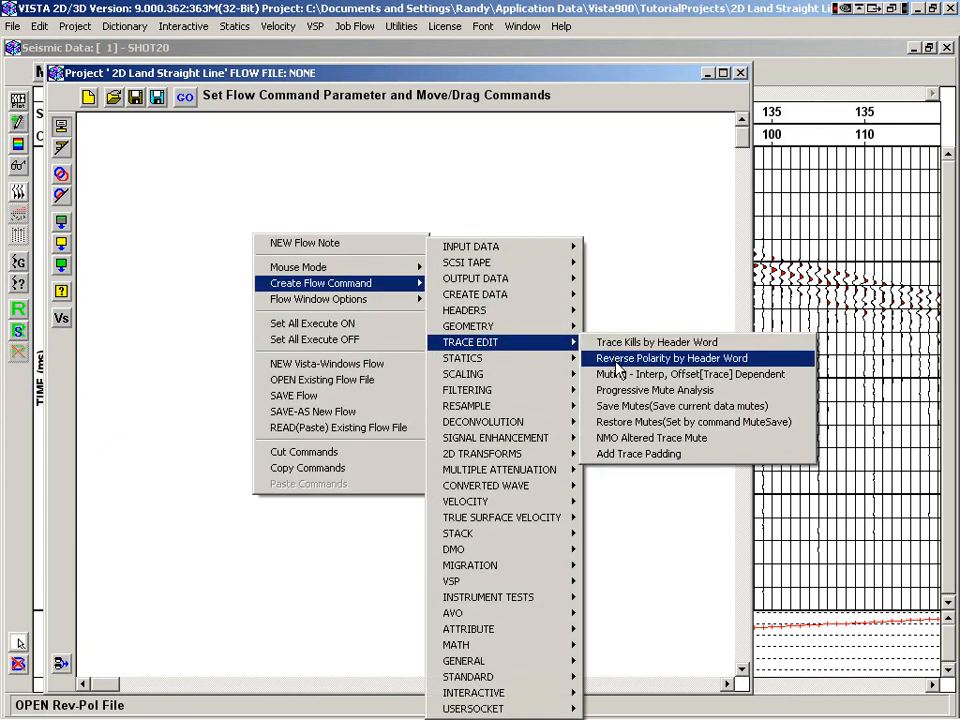
{"action": "left_click", "coordinate": [670, 358]}
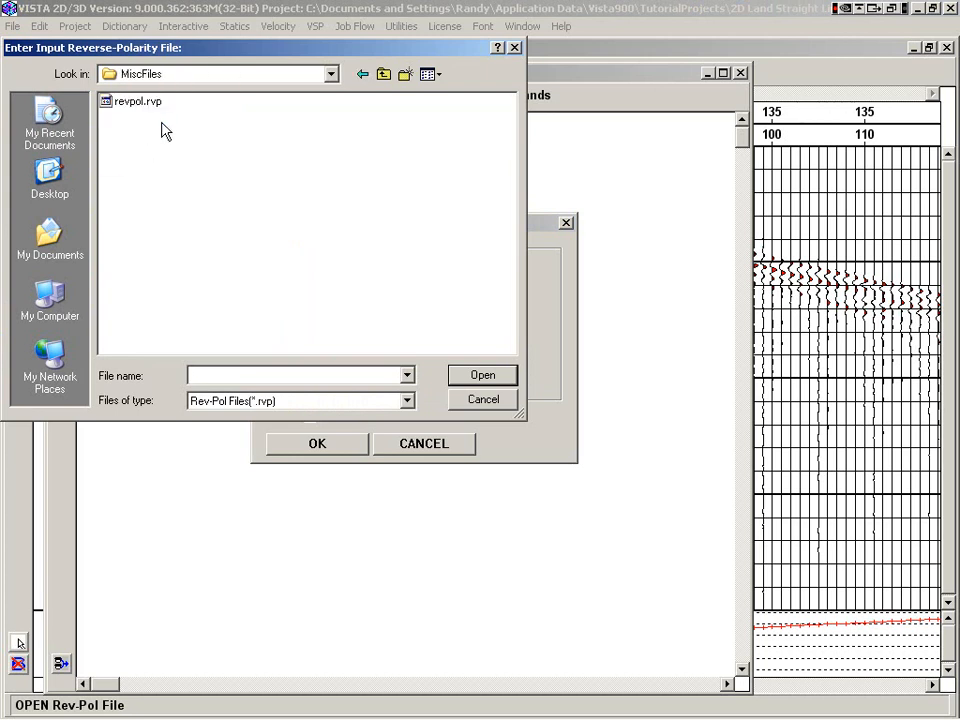
{"action": "left_click", "coordinate": [482, 374]}
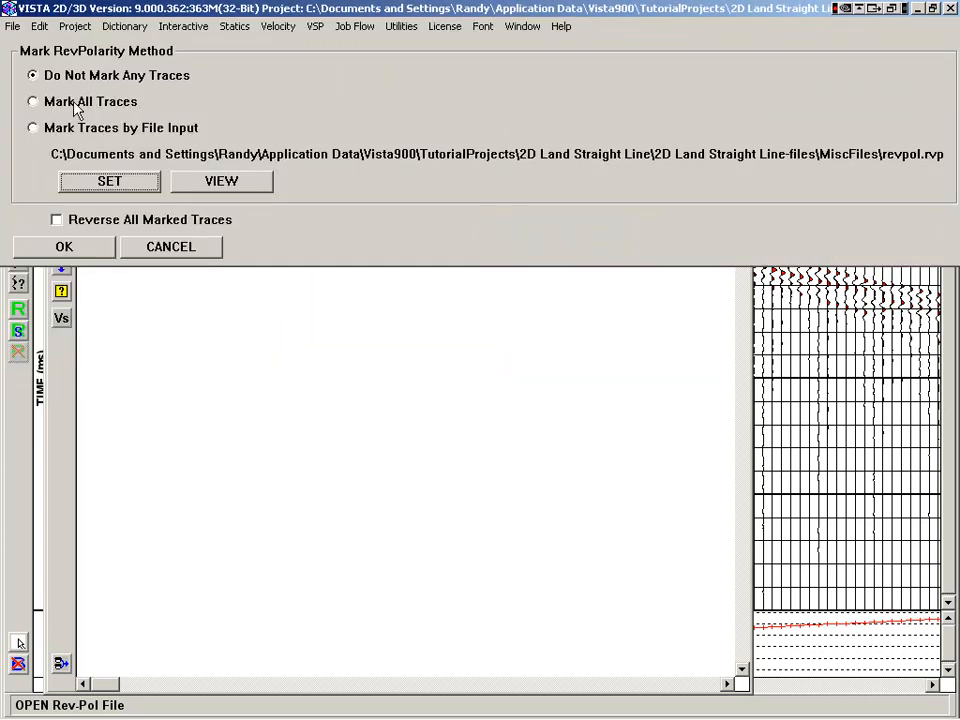
{"action": "left_click", "coordinate": [63, 247]}
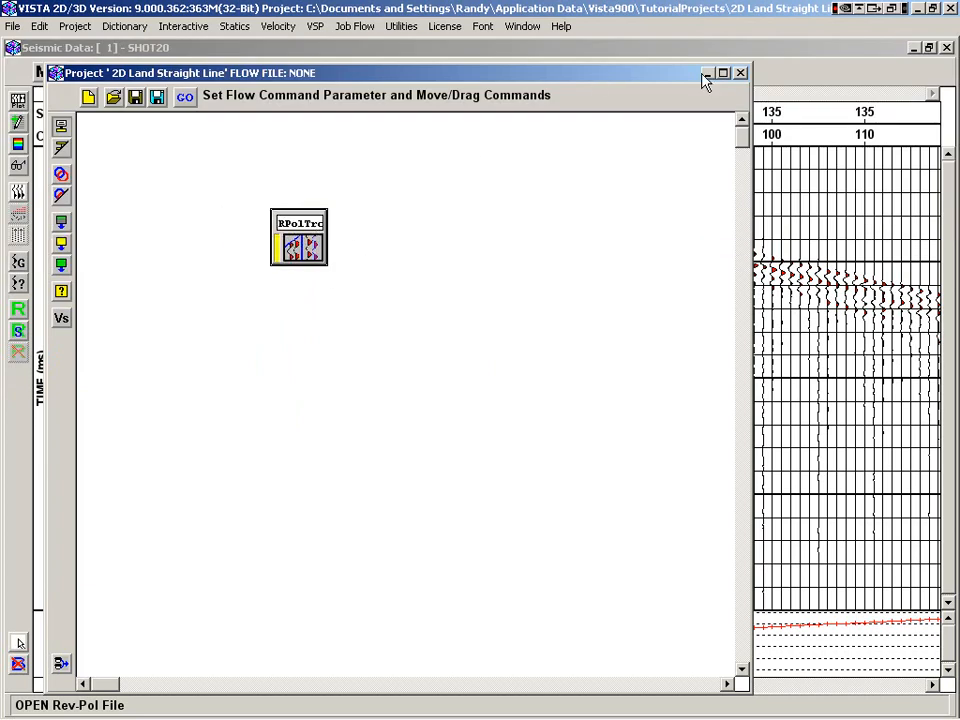
{"action": "left_click", "coordinate": [740, 72]}
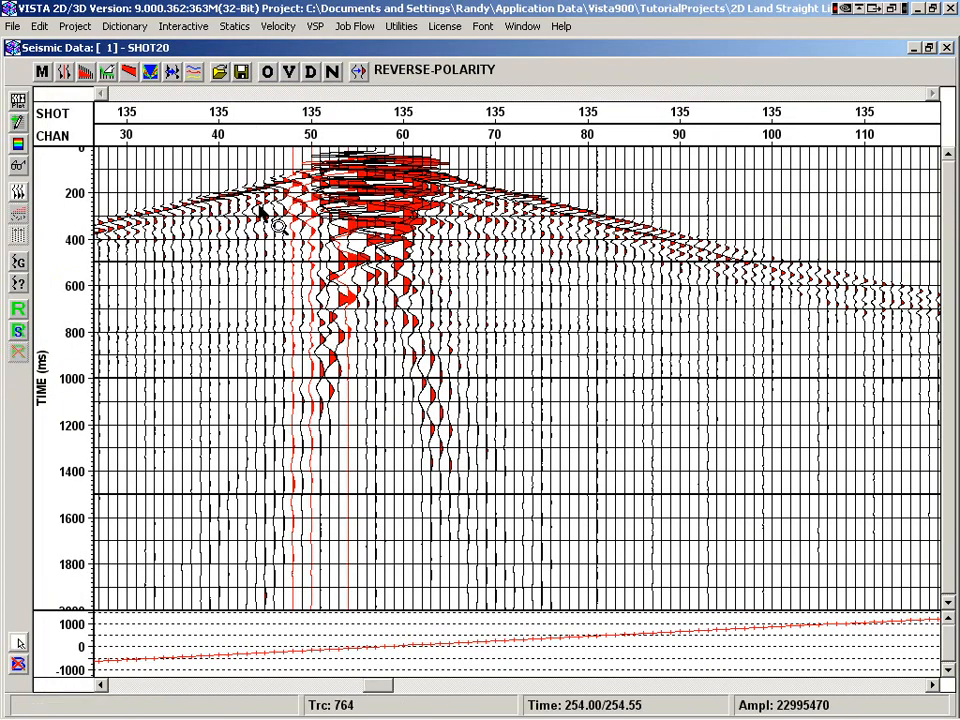